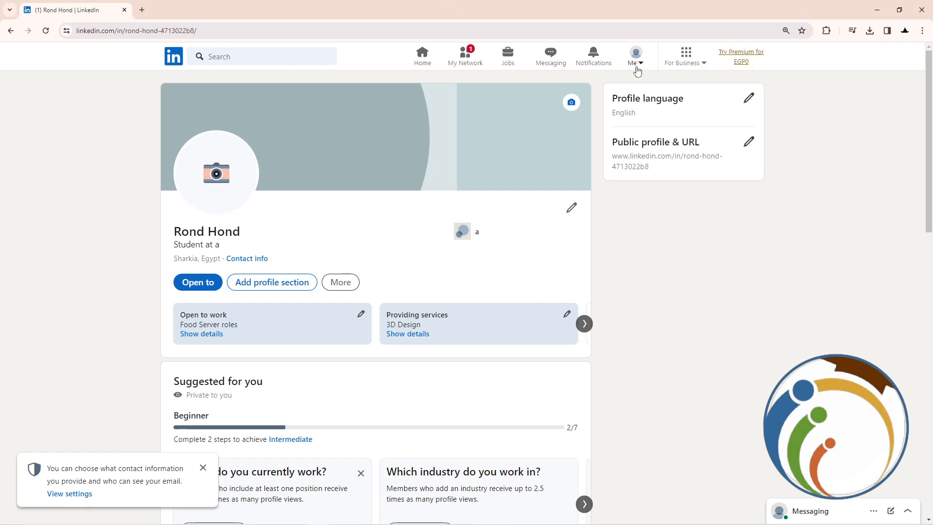
From the Me account menu, open Settings & Privacy in a new tab.
left_click(636, 52)
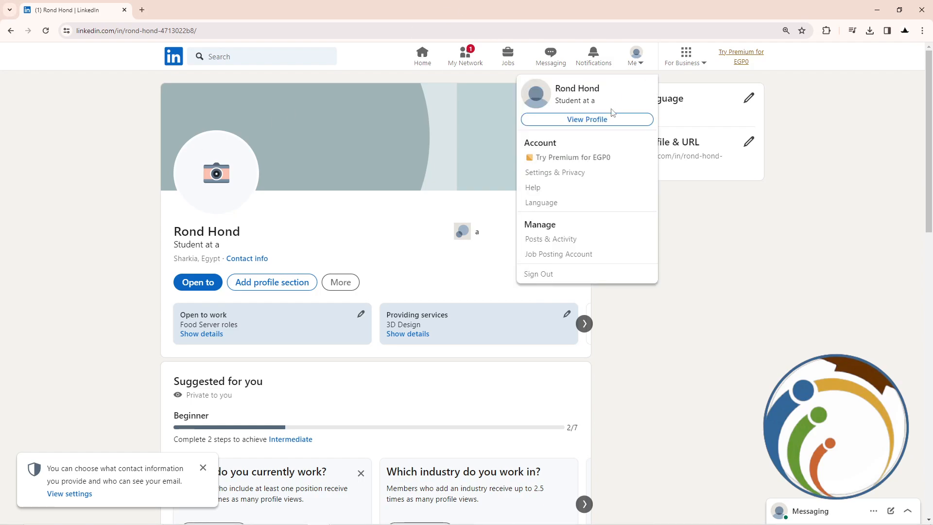
mouse_move(543, 163)
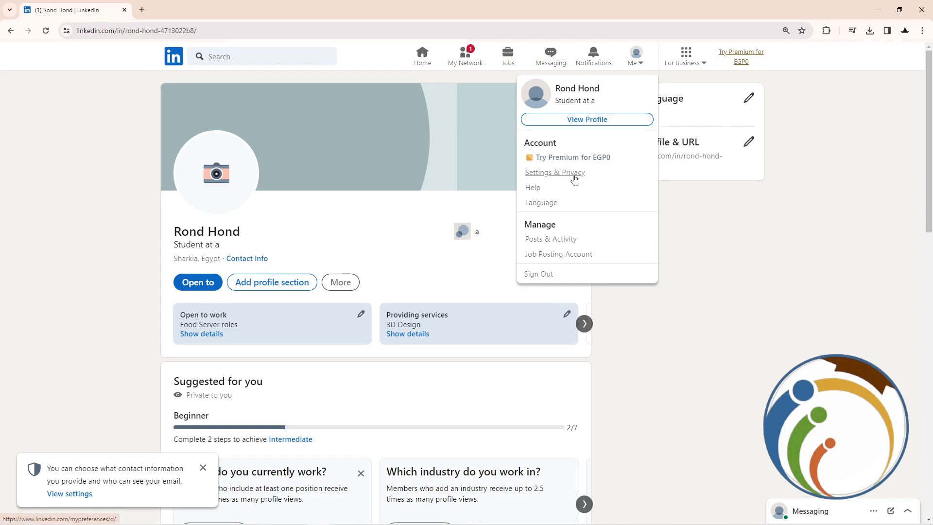
mouse_move(571, 177)
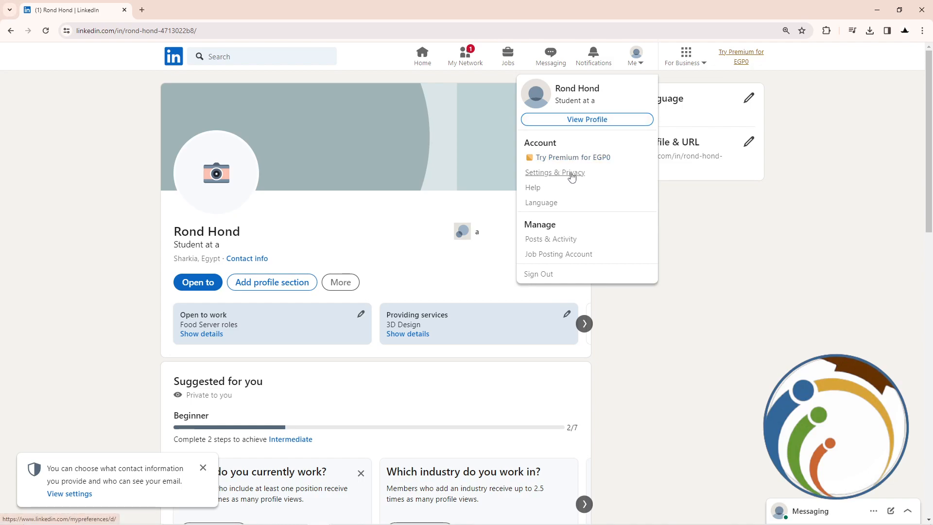
left_click(554, 173)
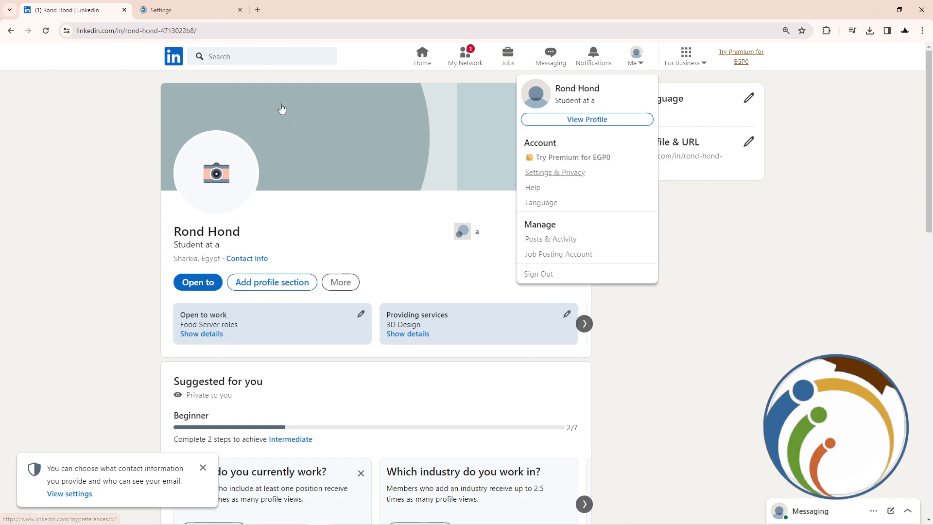
On the Settings tab, show the Sign in & security section.
left_click(554, 172)
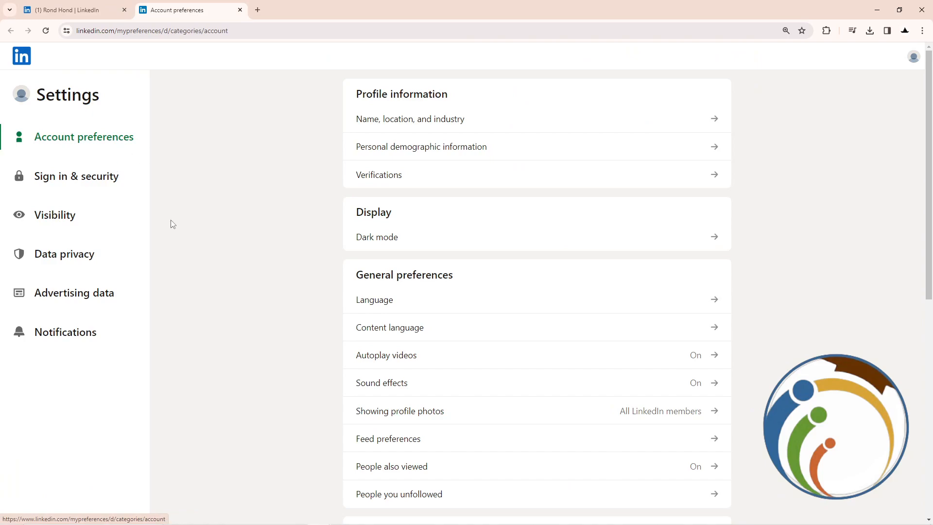
mouse_move(88, 182)
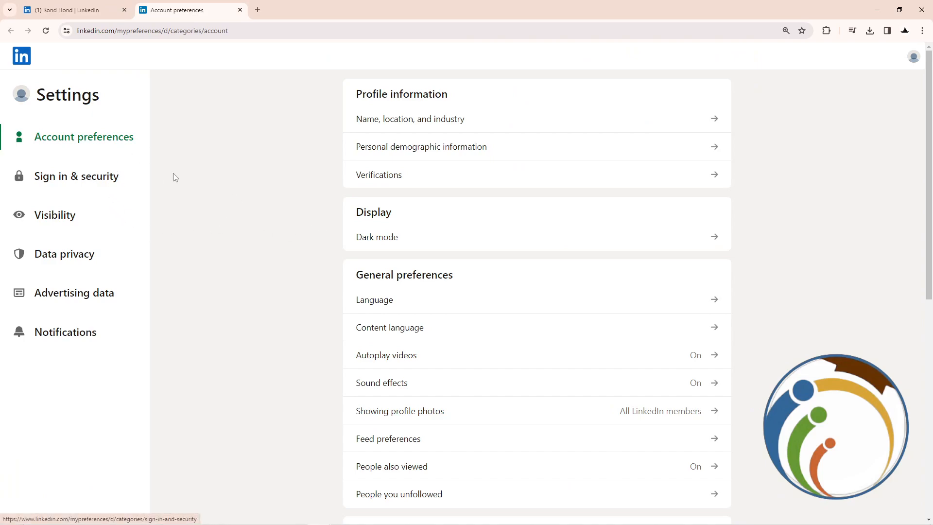
left_click(75, 176)
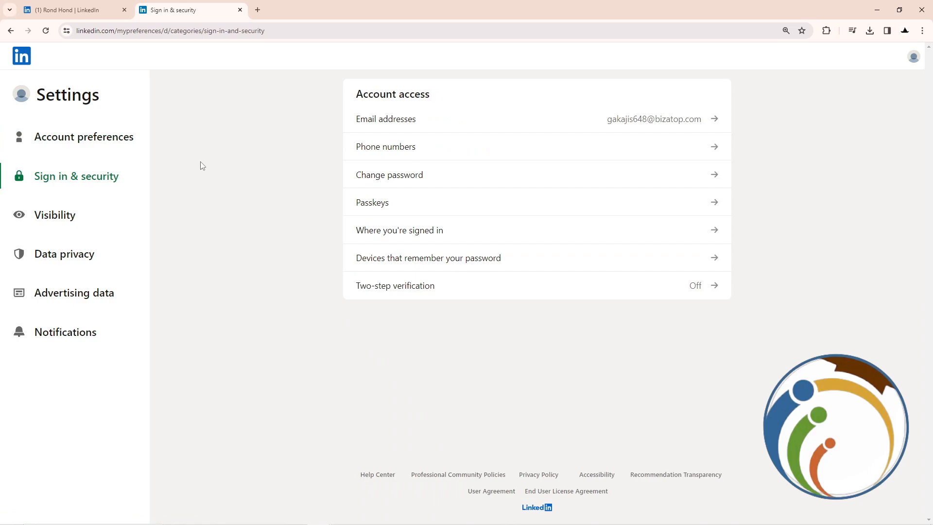
mouse_move(218, 162)
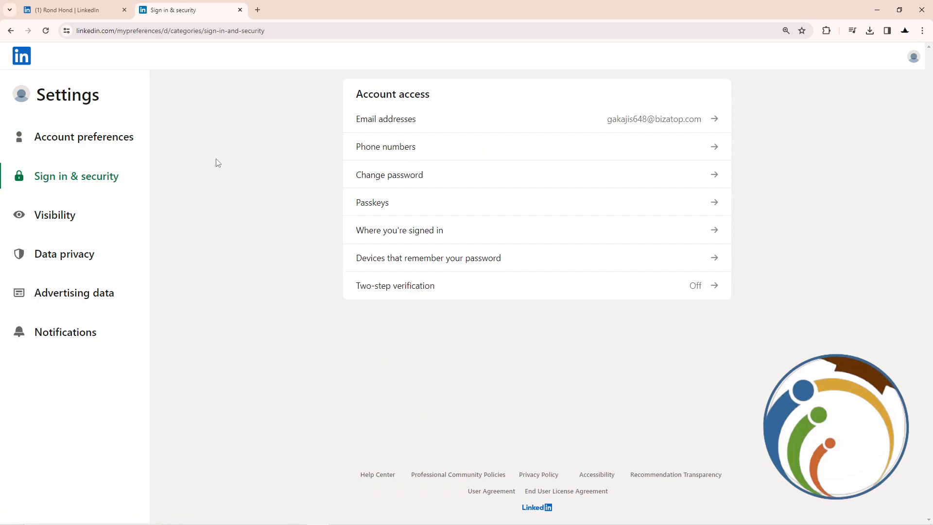
mouse_move(398, 185)
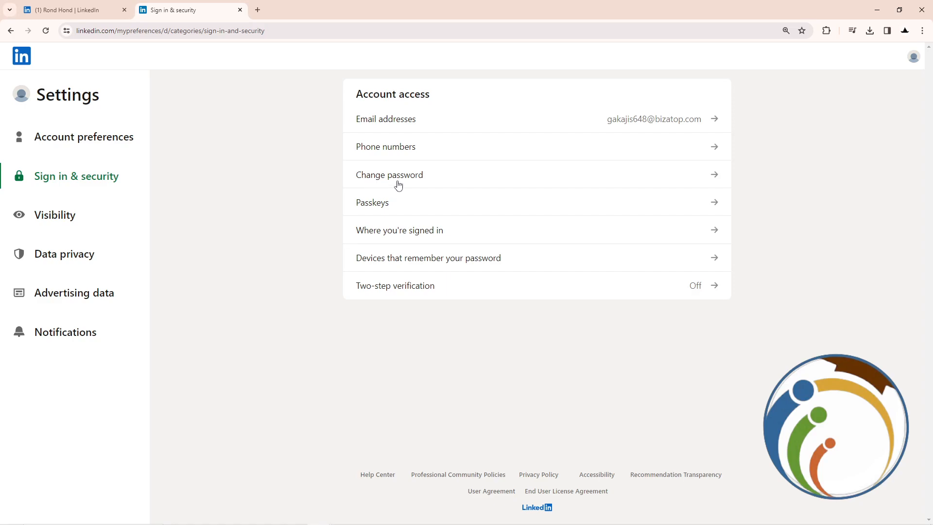
Bring up the Change password form and focus the Current password field.
left_click(388, 175)
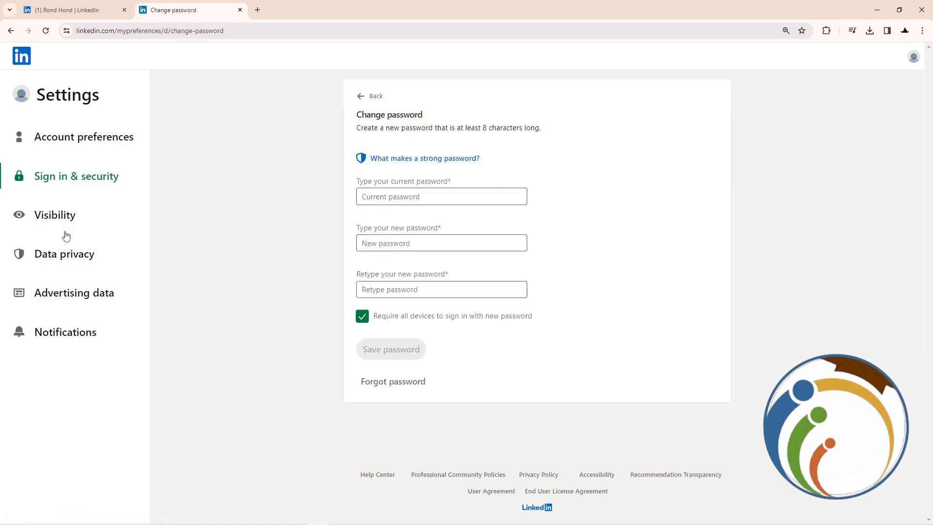
left_click(441, 197)
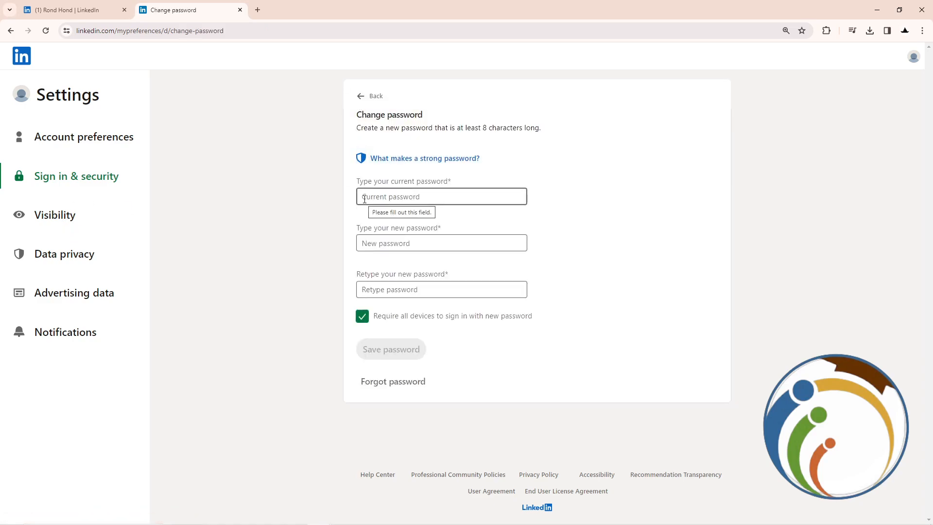
left_click(441, 196)
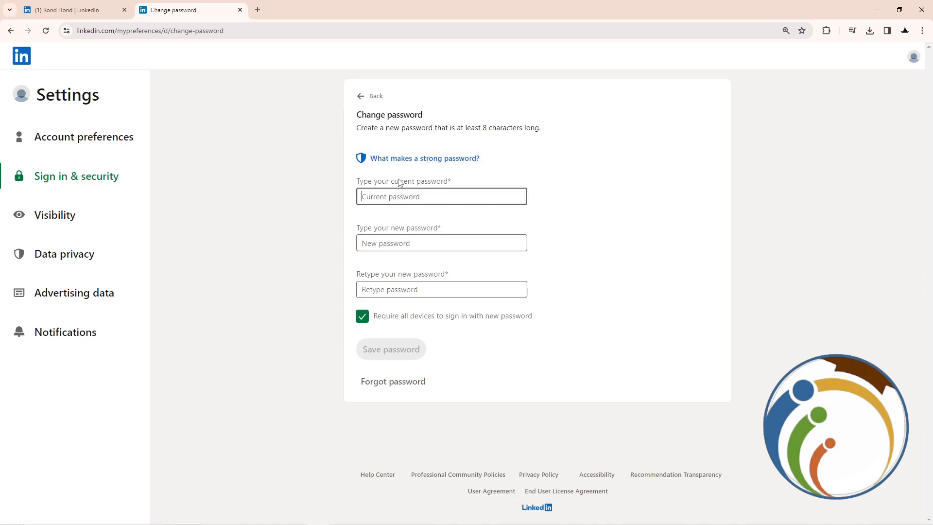
left_click(390, 349)
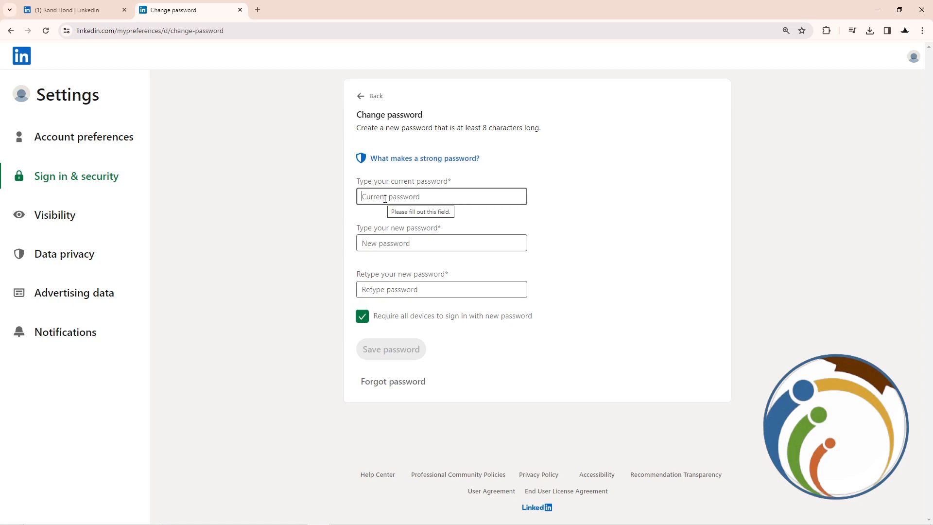
Enter the current and new passwords, then clear the mismatched retype entry for re-entry.
type("•••")
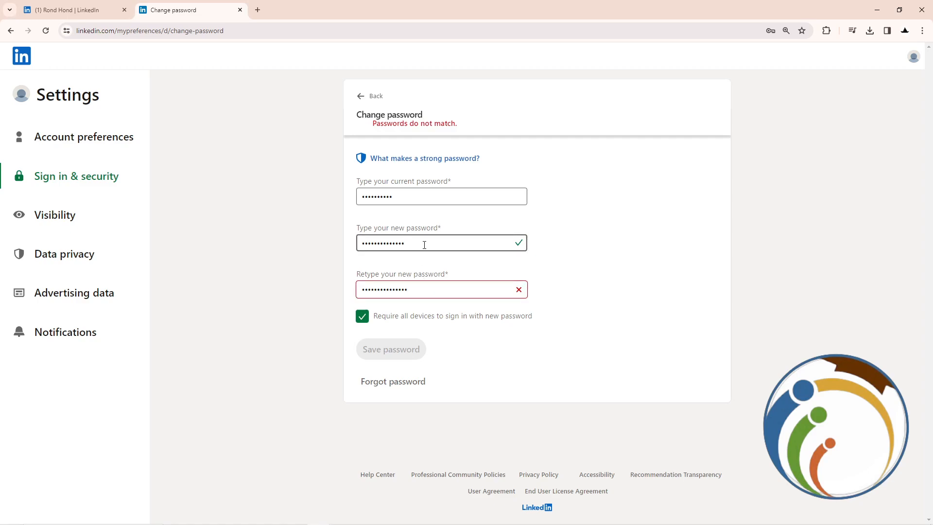
triple_click(428, 289)
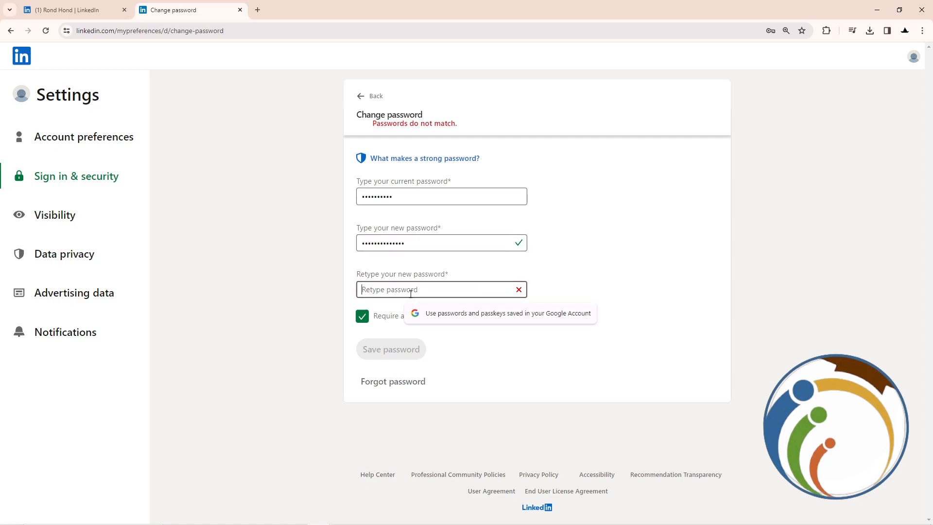
left_click(428, 290)
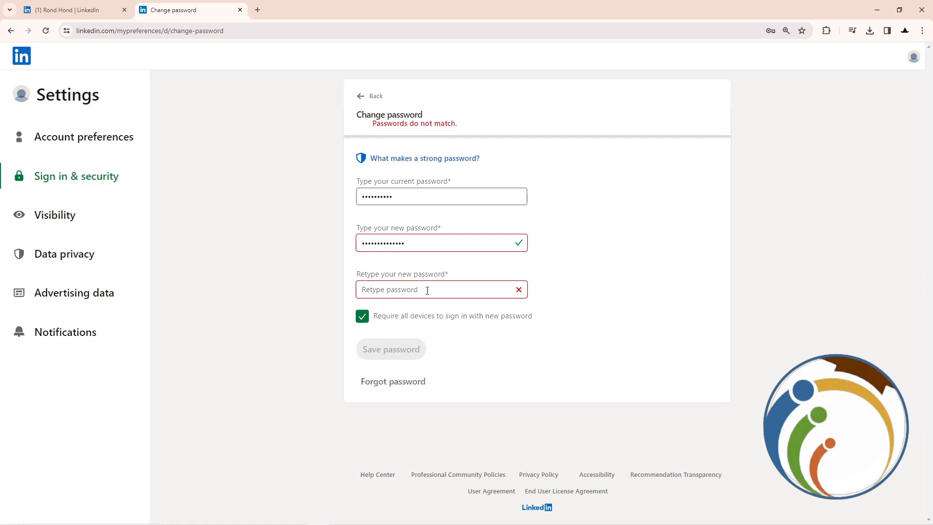